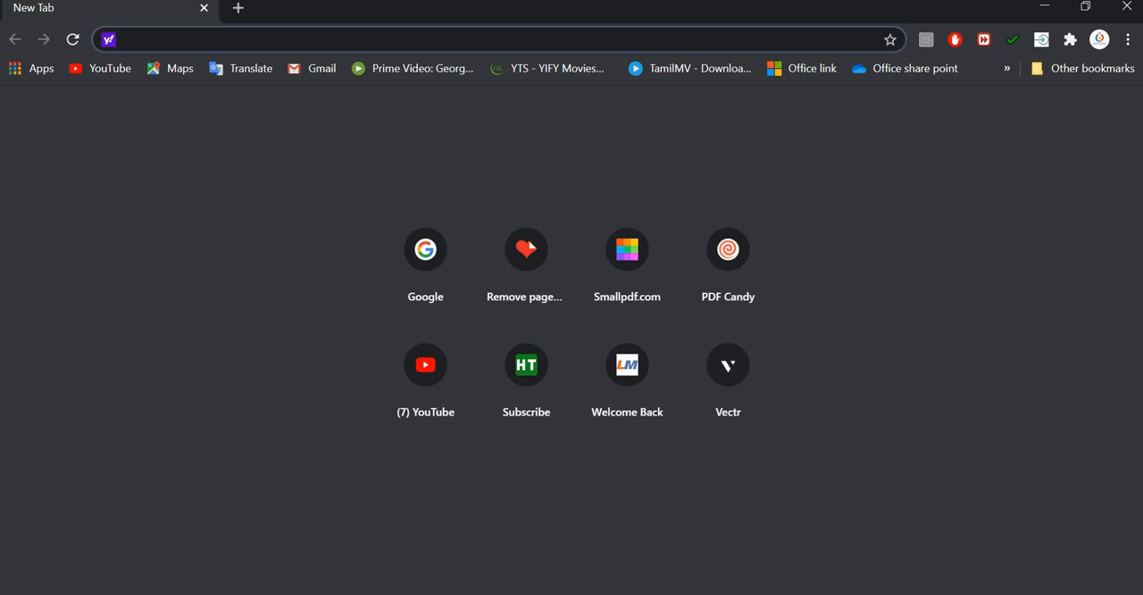
{"action": "mouse_move", "coordinate": [633, 531]}
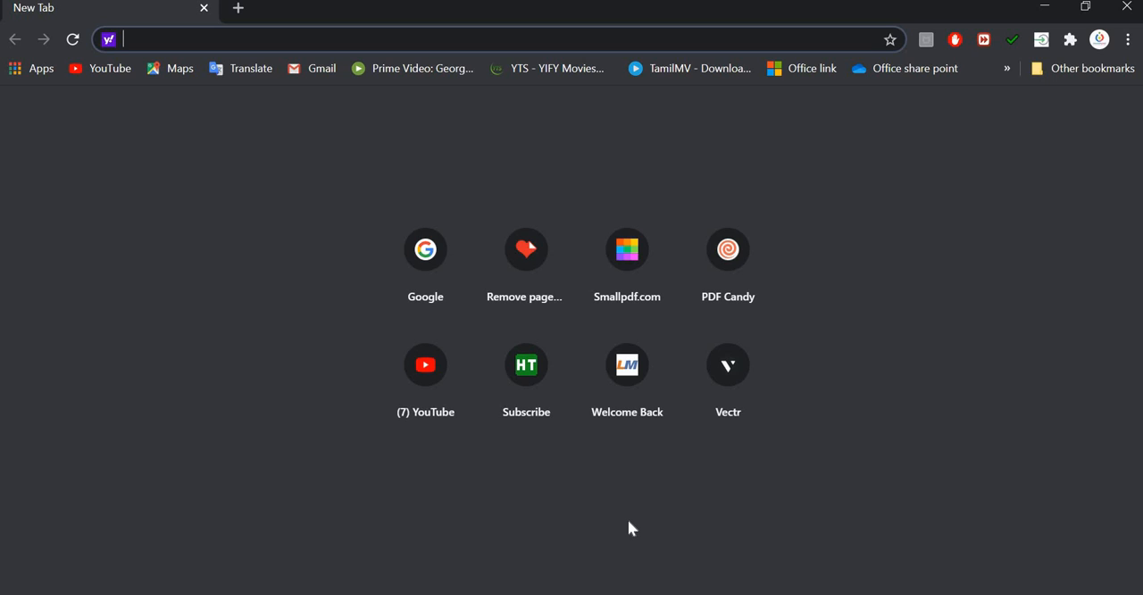
{"action": "mouse_move", "coordinate": [446, 312]}
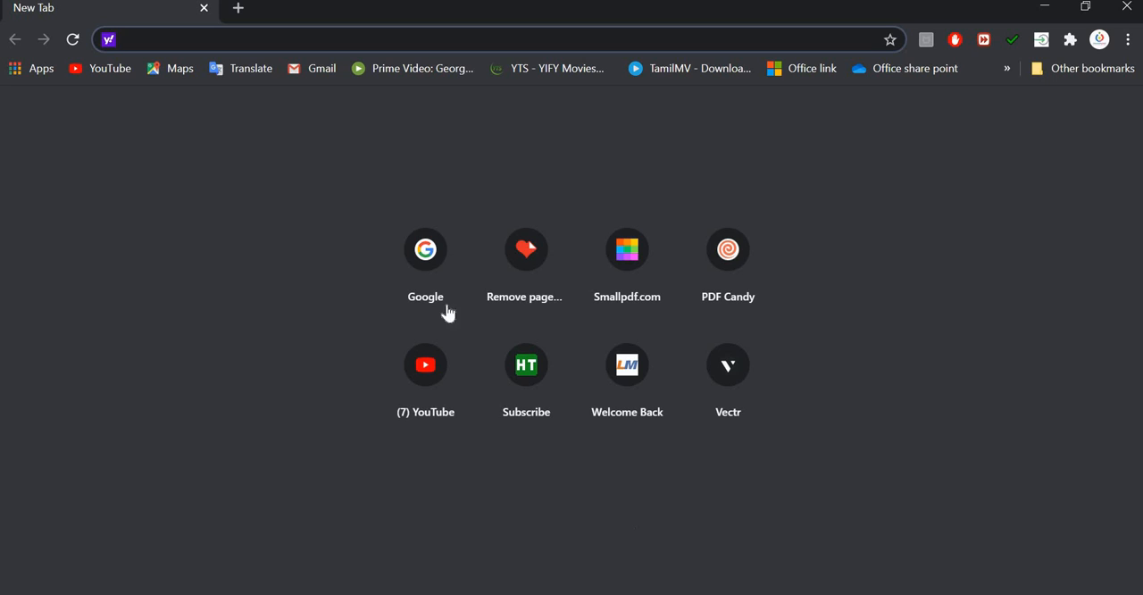
{"action": "mouse_move", "coordinate": [429, 265]}
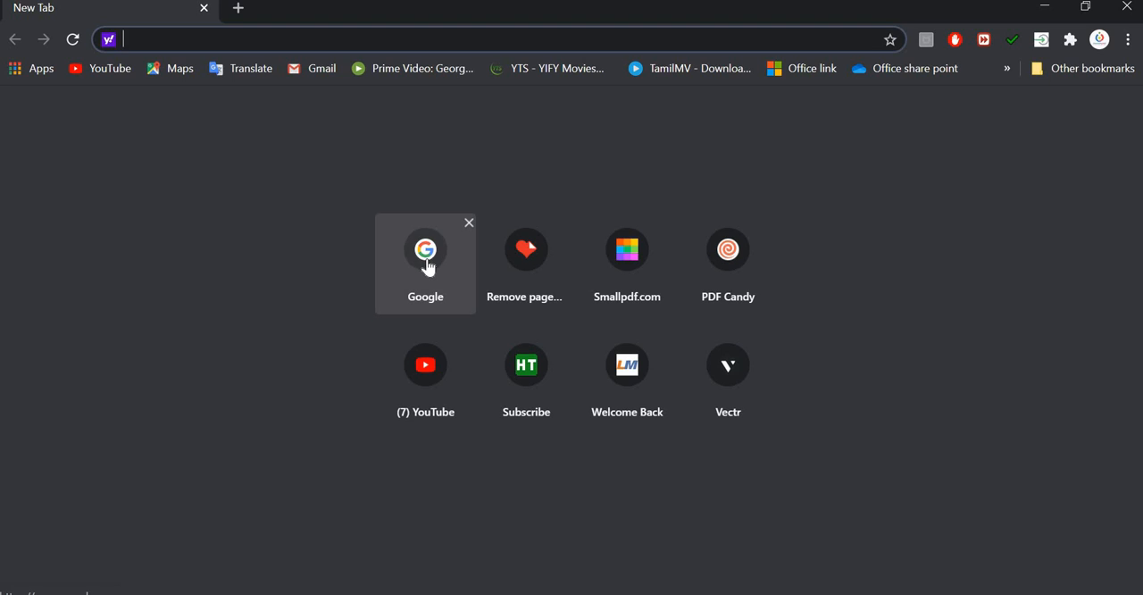
Step: Reach Google Meet from the Google home page via the apps grid
{"action": "left_click", "coordinate": [425, 250]}
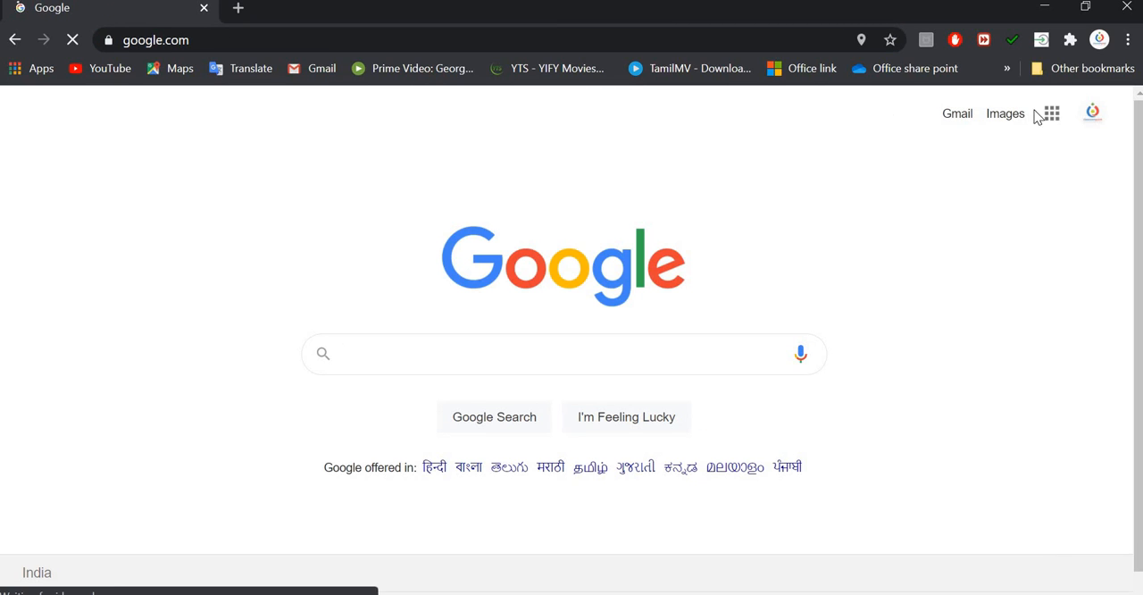
{"action": "left_click", "coordinate": [1052, 112]}
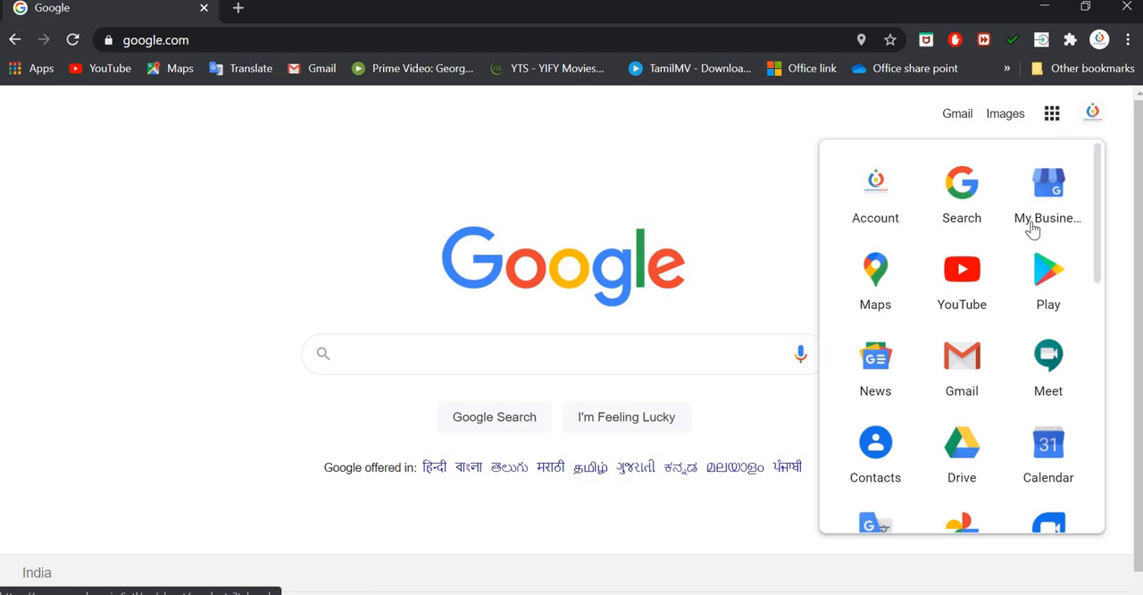
{"action": "mouse_move", "coordinate": [1049, 271]}
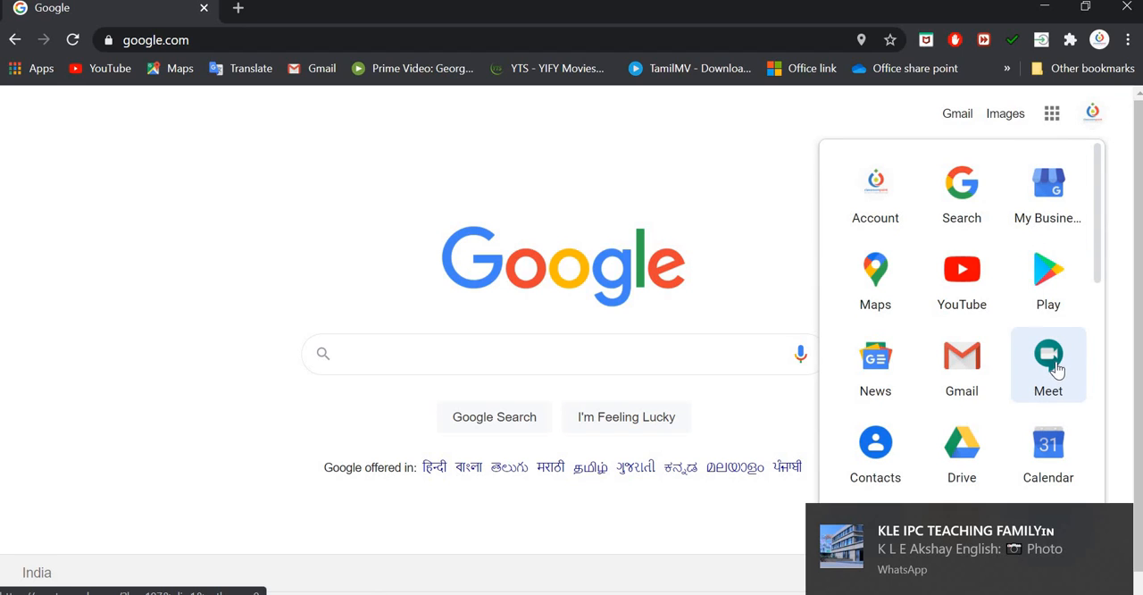
{"action": "left_click", "coordinate": [1049, 362]}
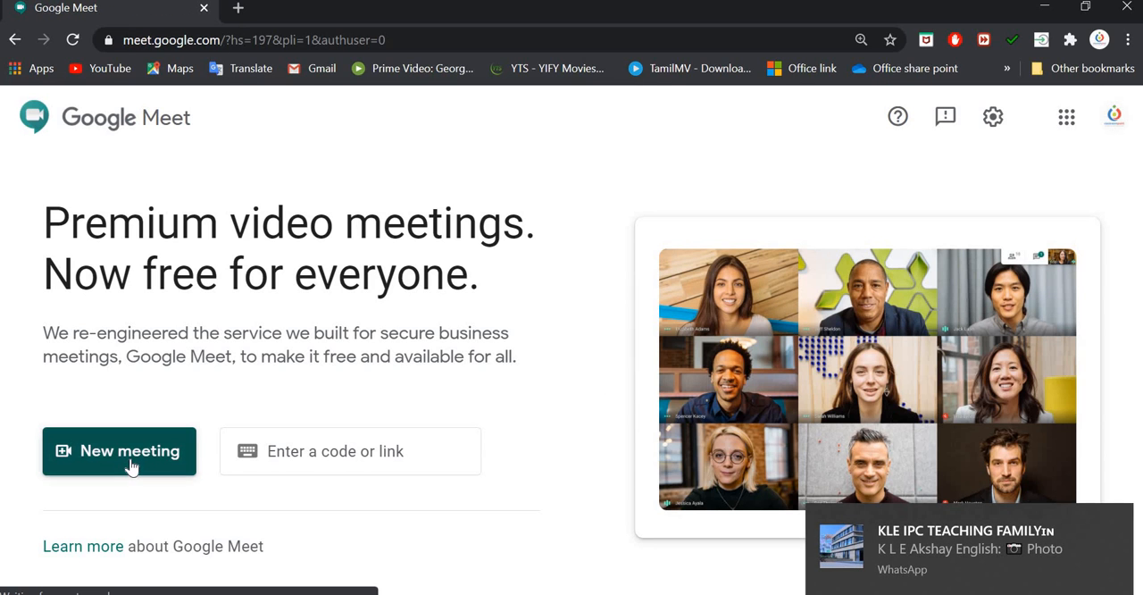
Step: Start a new meeting, join it and copy its joining info
{"action": "left_click", "coordinate": [128, 450]}
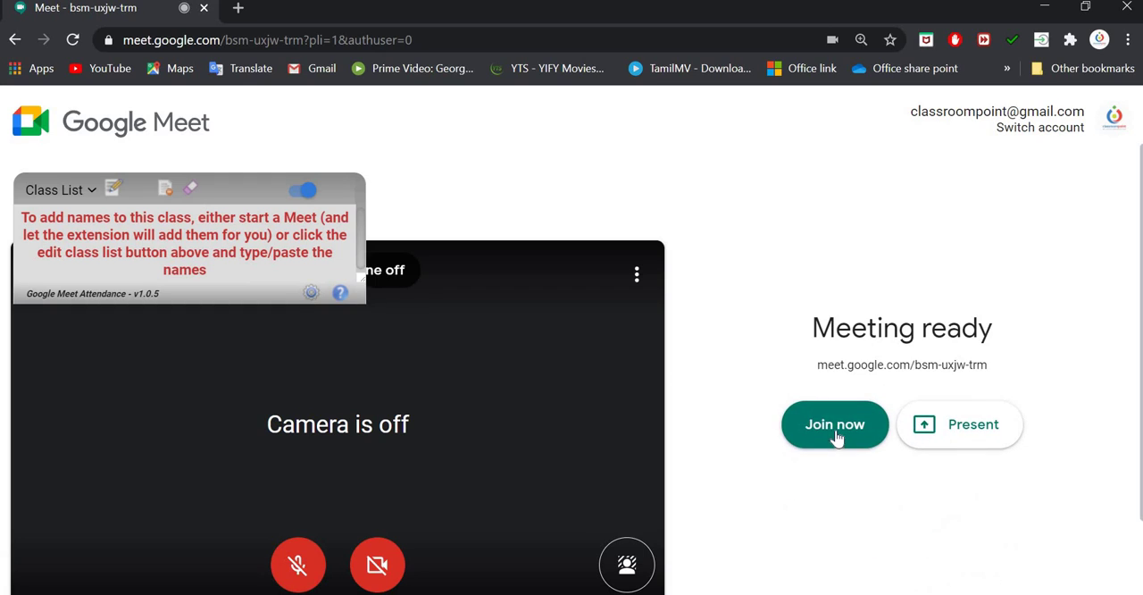
{"action": "left_click", "coordinate": [835, 425]}
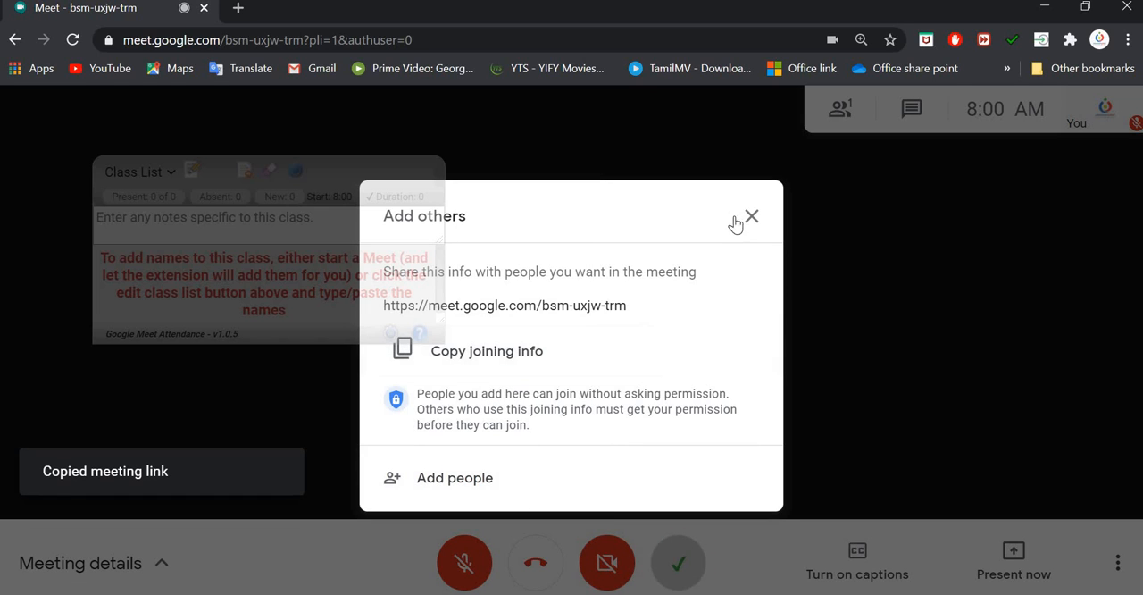
{"action": "left_click", "coordinate": [752, 218]}
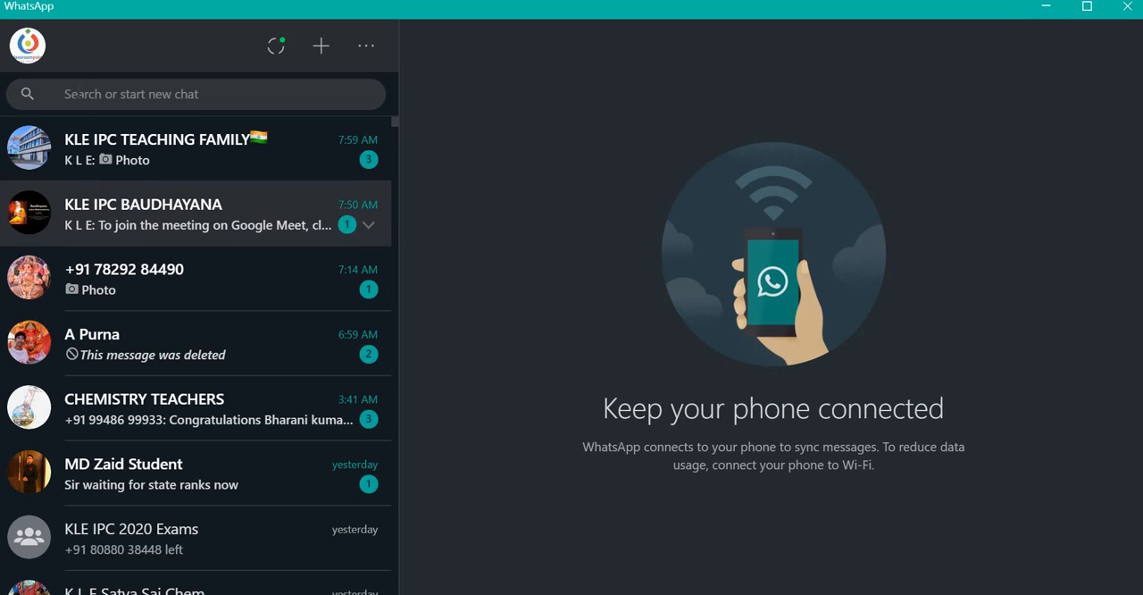
Step: Find and enter the CHARAKA group chat by searching 'char'
{"action": "left_click", "coordinate": [197, 93]}
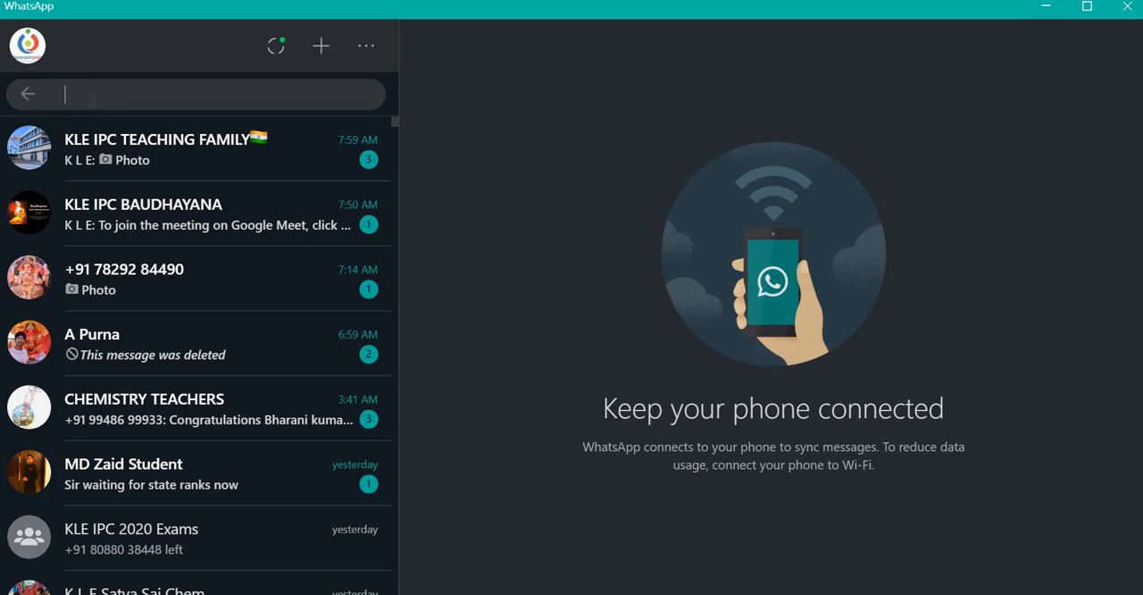
{"action": "type", "text": "char"}
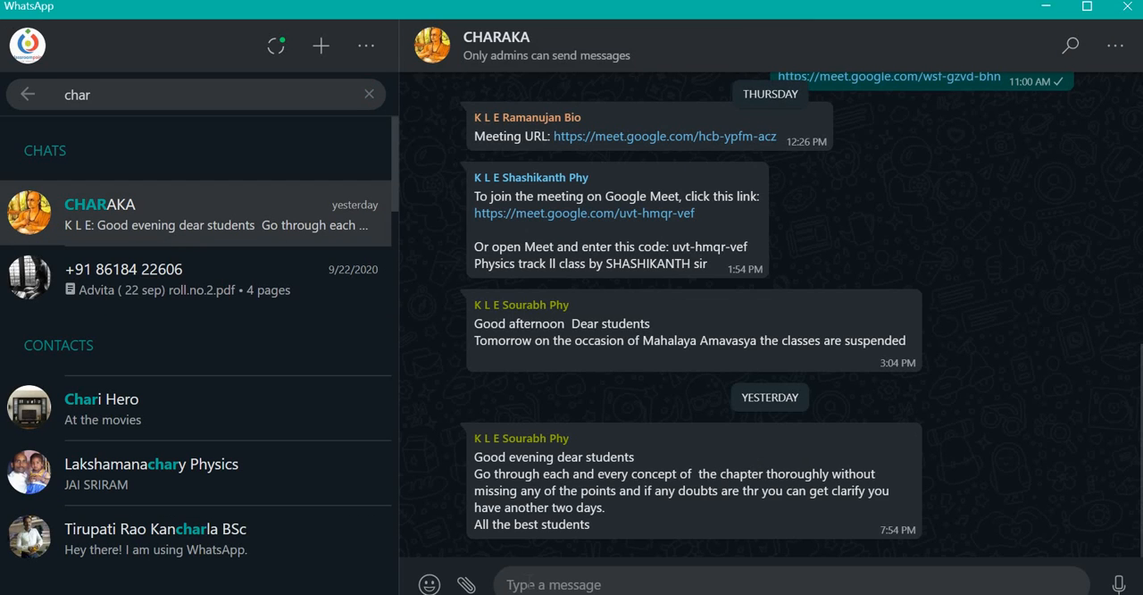
{"action": "left_click", "coordinate": [493, 36]}
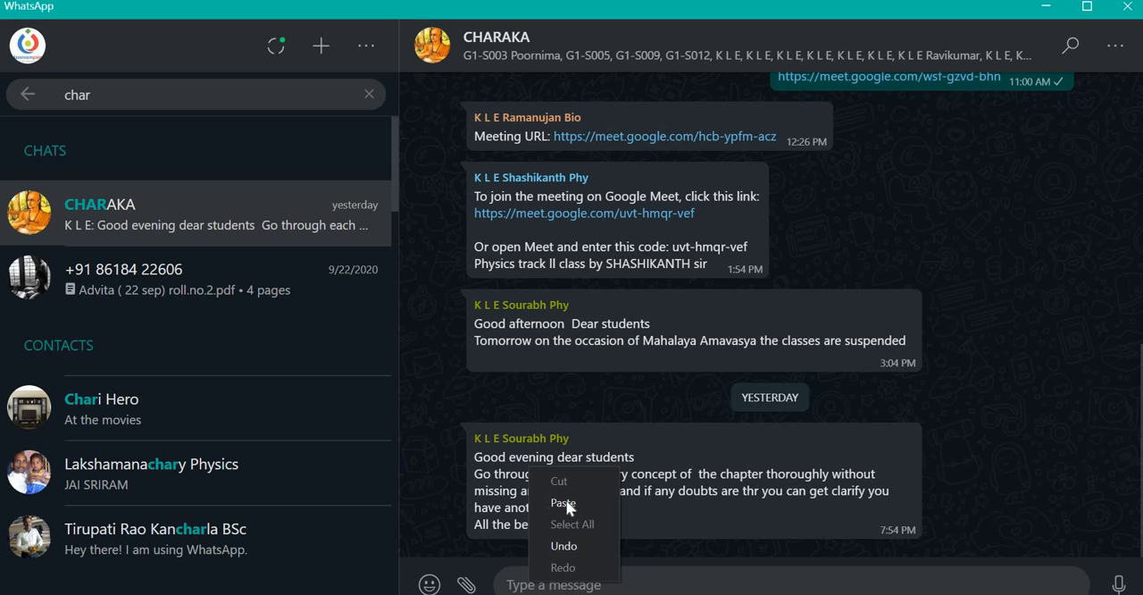
Step: Post the link meet.google.com/bsm-uxjw-trm in CHARAKA and minimize WhatsApp
{"action": "left_click", "coordinate": [565, 500]}
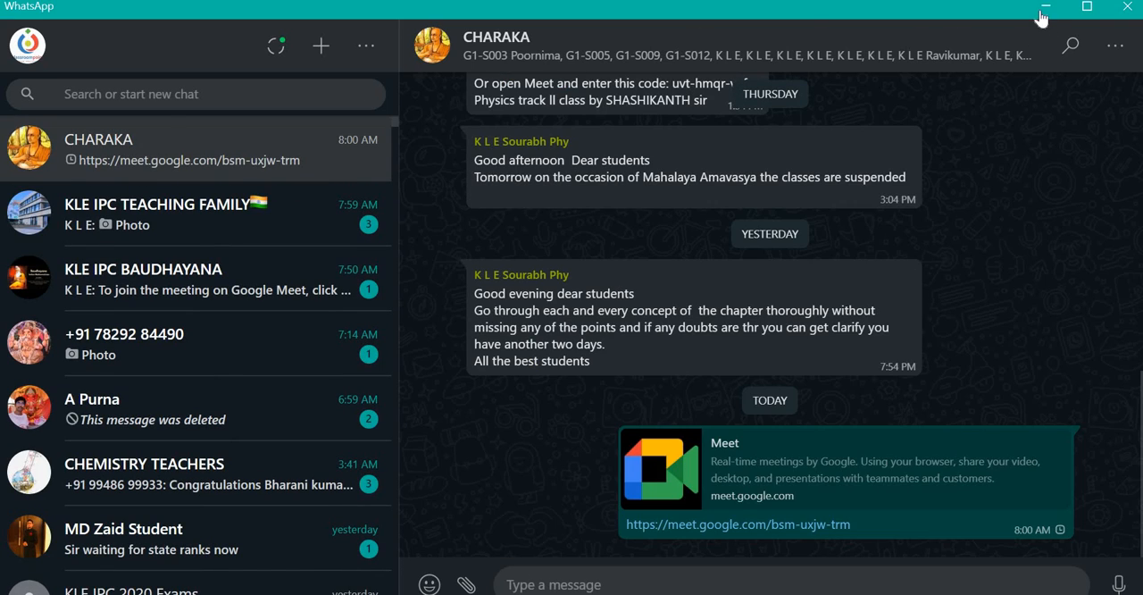
{"action": "left_click", "coordinate": [733, 522]}
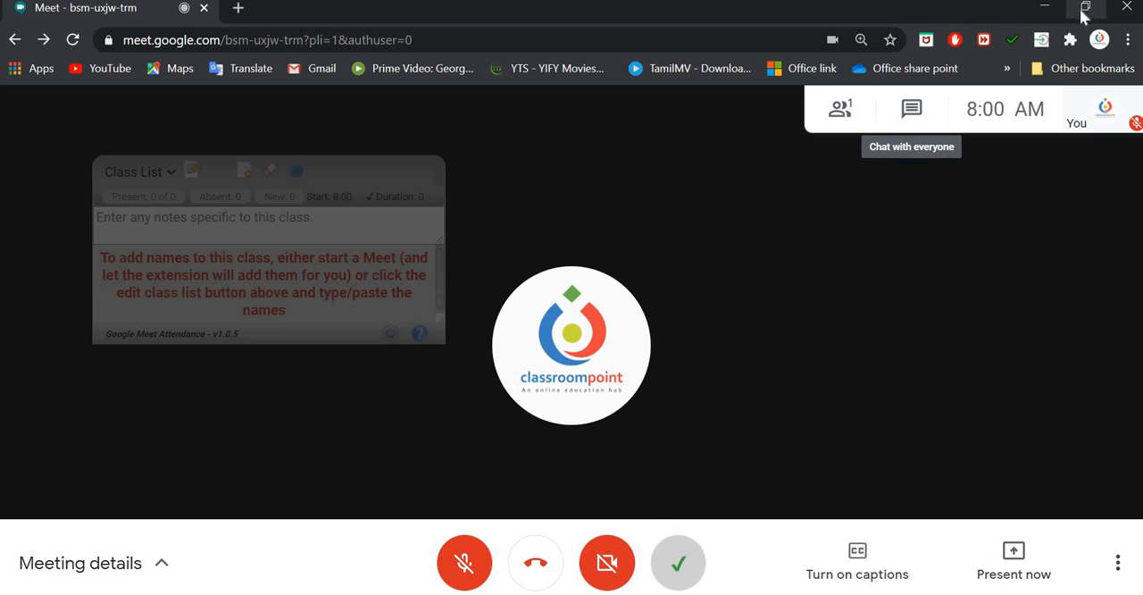
Step: Halve the first Meet window and bring up Google in a new Chrome window beside it
{"action": "left_click", "coordinate": [1088, 7]}
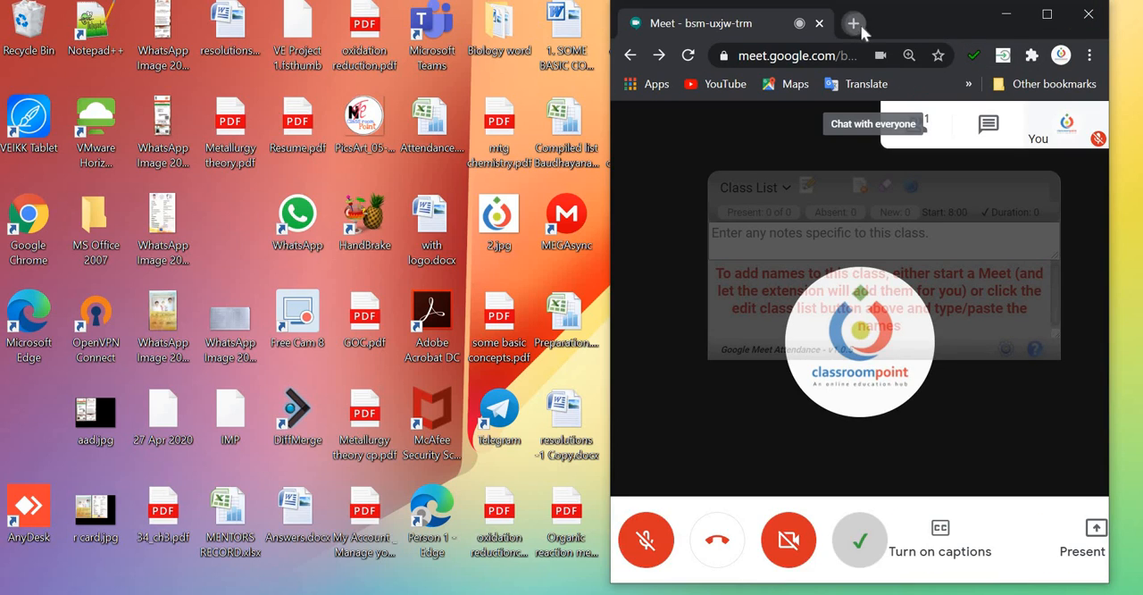
{"action": "left_click", "coordinate": [854, 24]}
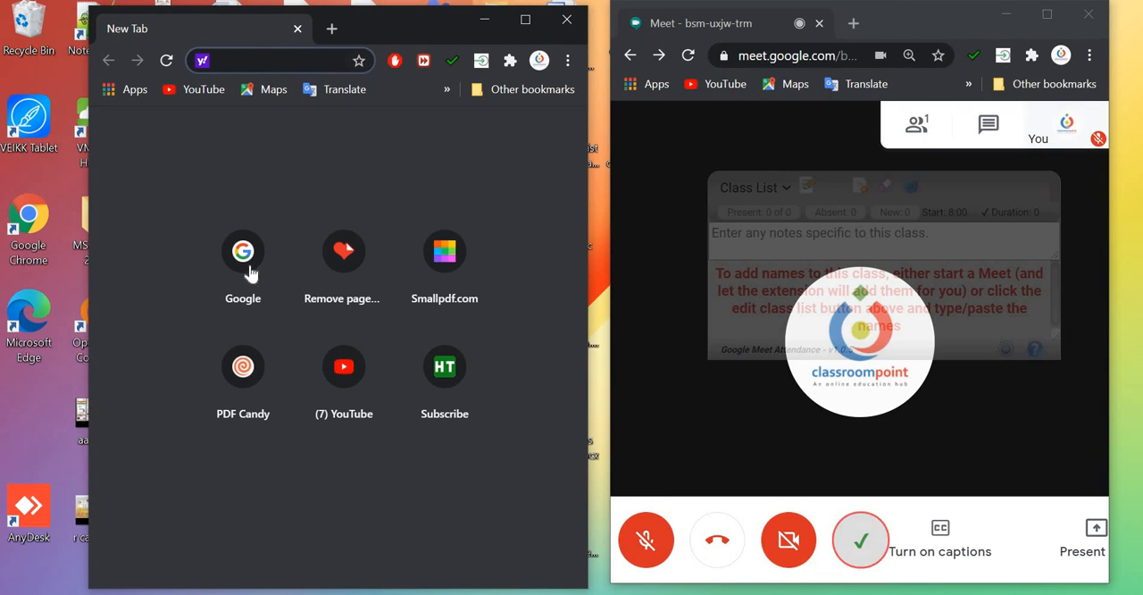
{"action": "left_click", "coordinate": [243, 250]}
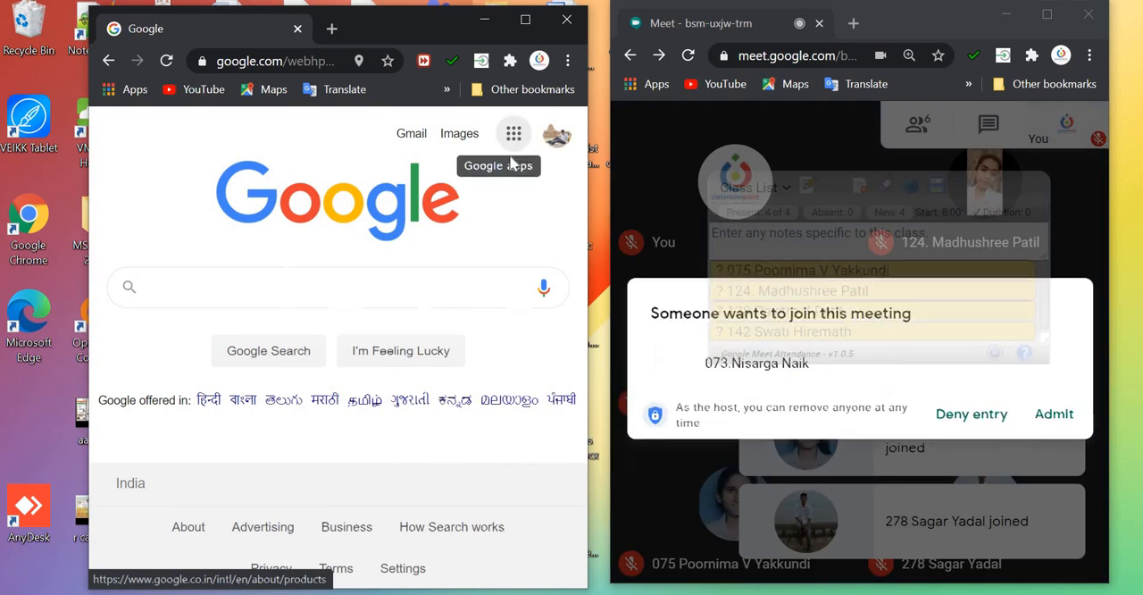
Step: Start and join a second meeting, eqx-nict-uqp, from the other account
{"action": "left_click", "coordinate": [432, 390]}
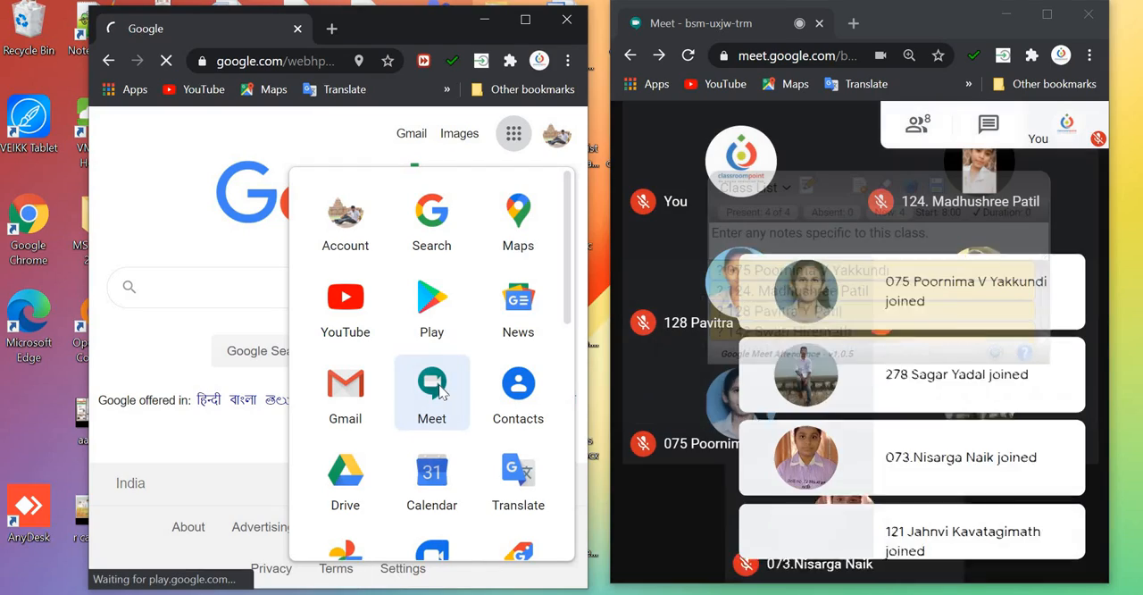
{"action": "left_click", "coordinate": [432, 384]}
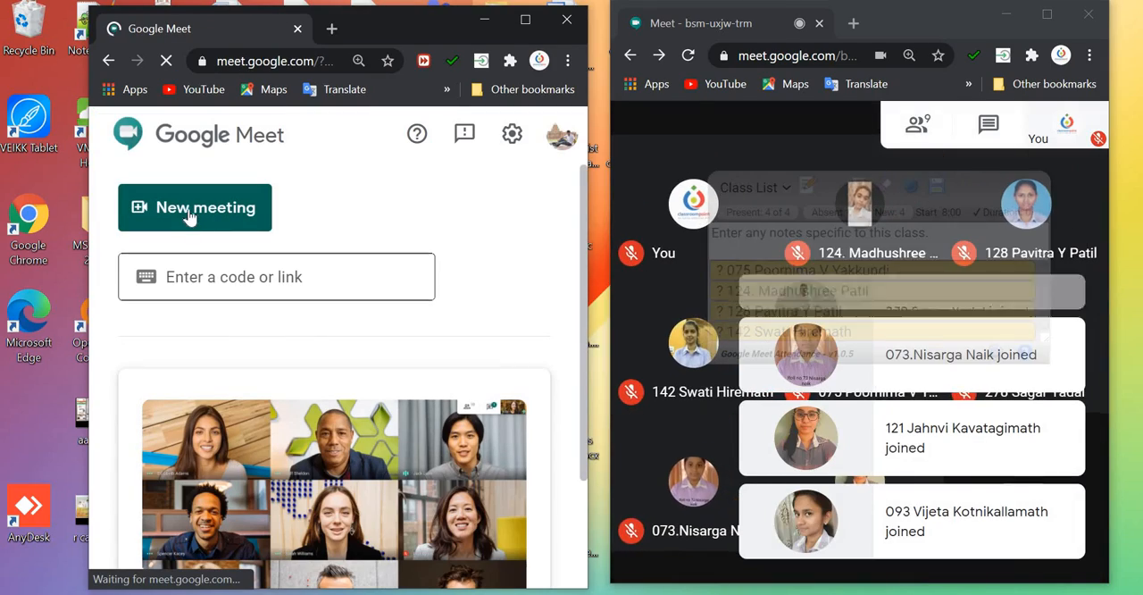
{"action": "left_click", "coordinate": [195, 207]}
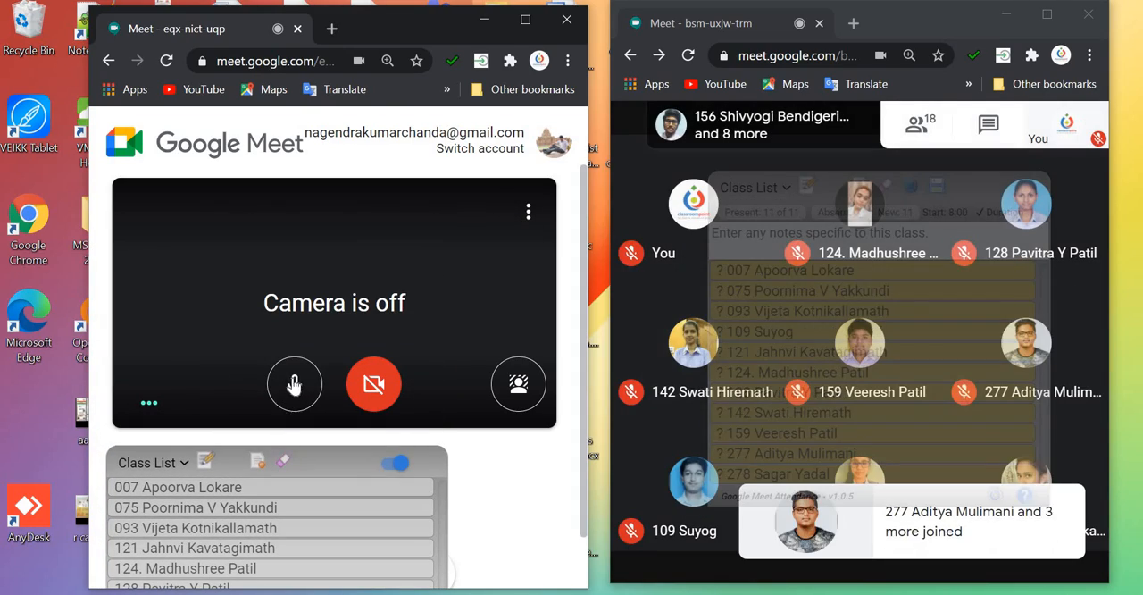
{"action": "left_click", "coordinate": [295, 384]}
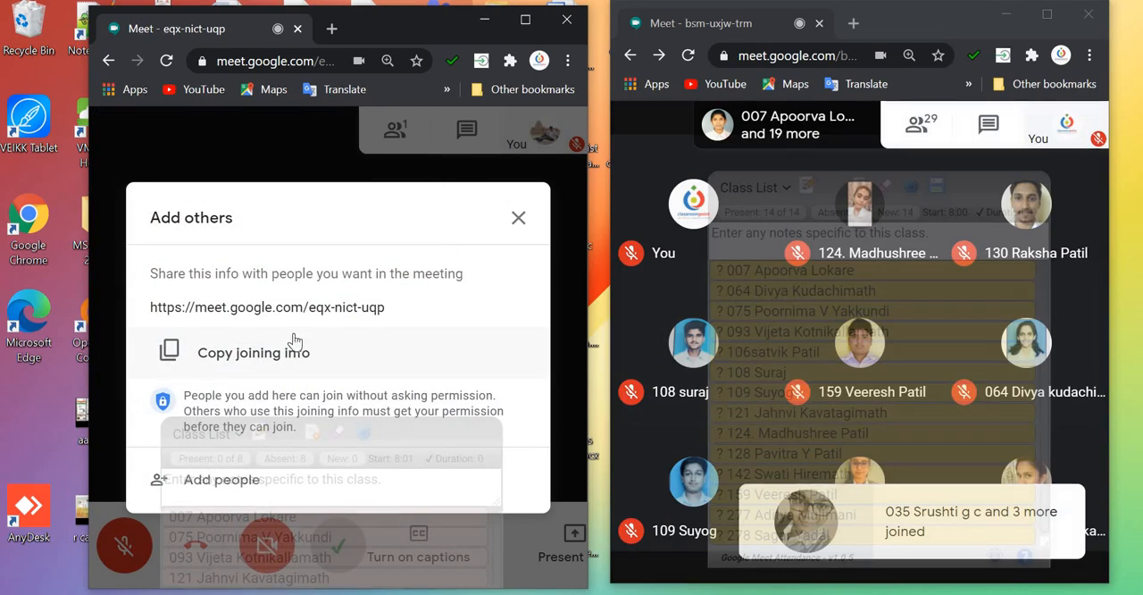
Step: Copy the second meeting's joining info and paste it into the SUSHRUTA group chat
{"action": "left_click", "coordinate": [254, 354]}
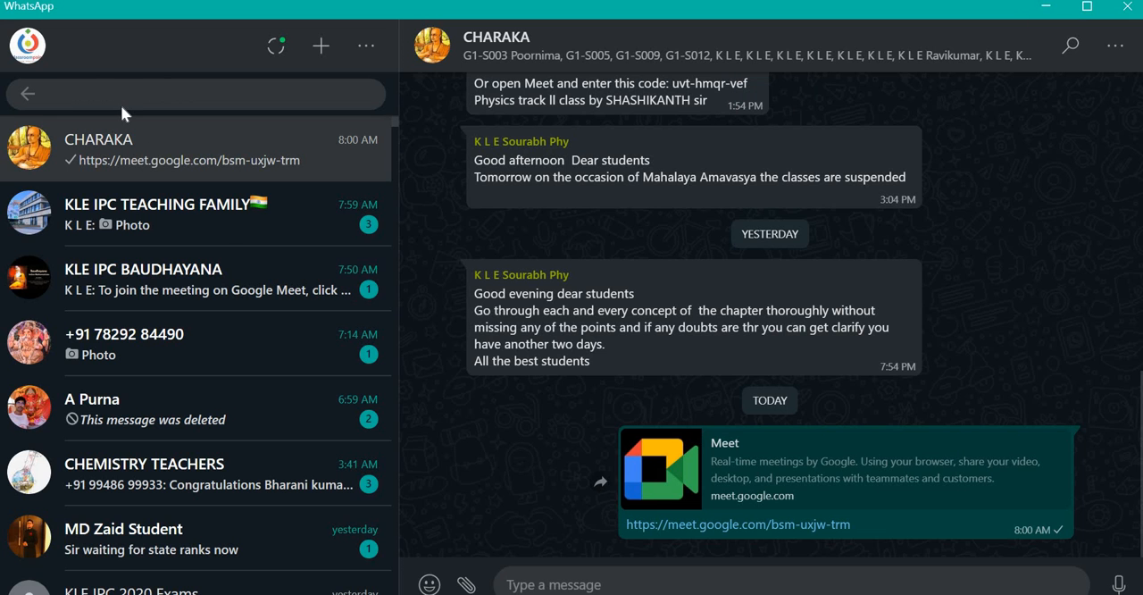
{"action": "type", "text": "sus"}
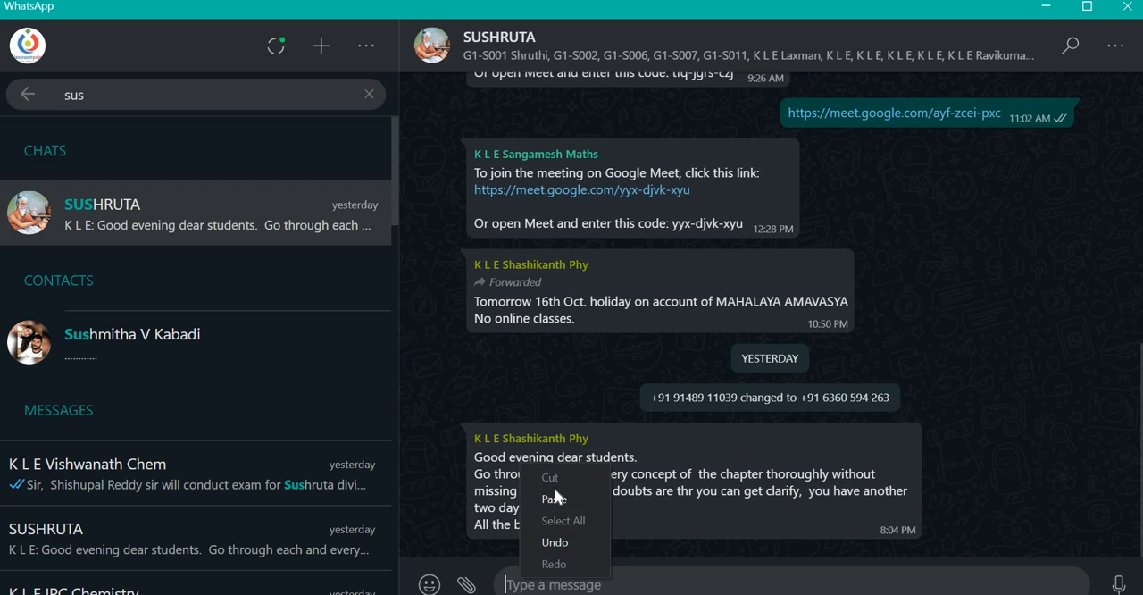
{"action": "left_click", "coordinate": [551, 500]}
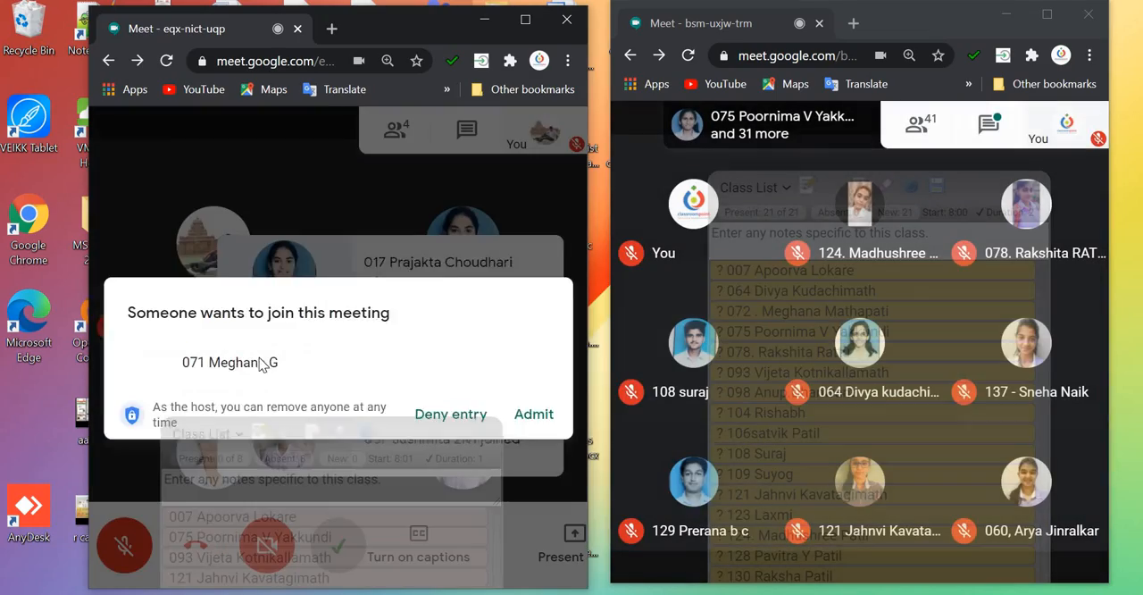
Step: Admit the two waiting students into the second meeting
{"action": "left_click", "coordinate": [532, 414]}
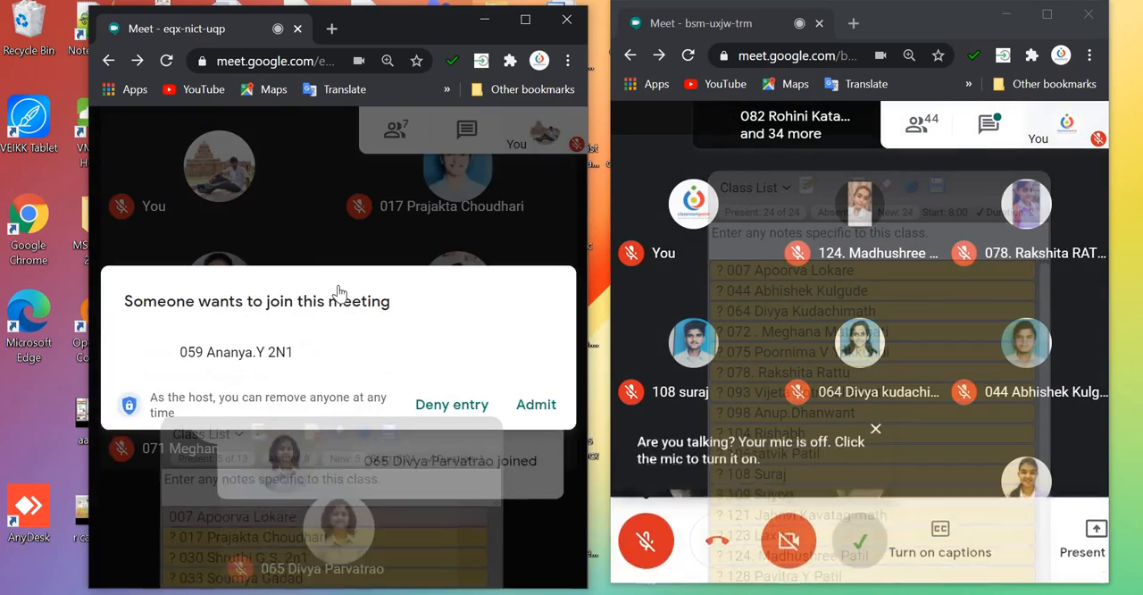
{"action": "left_click", "coordinate": [536, 405]}
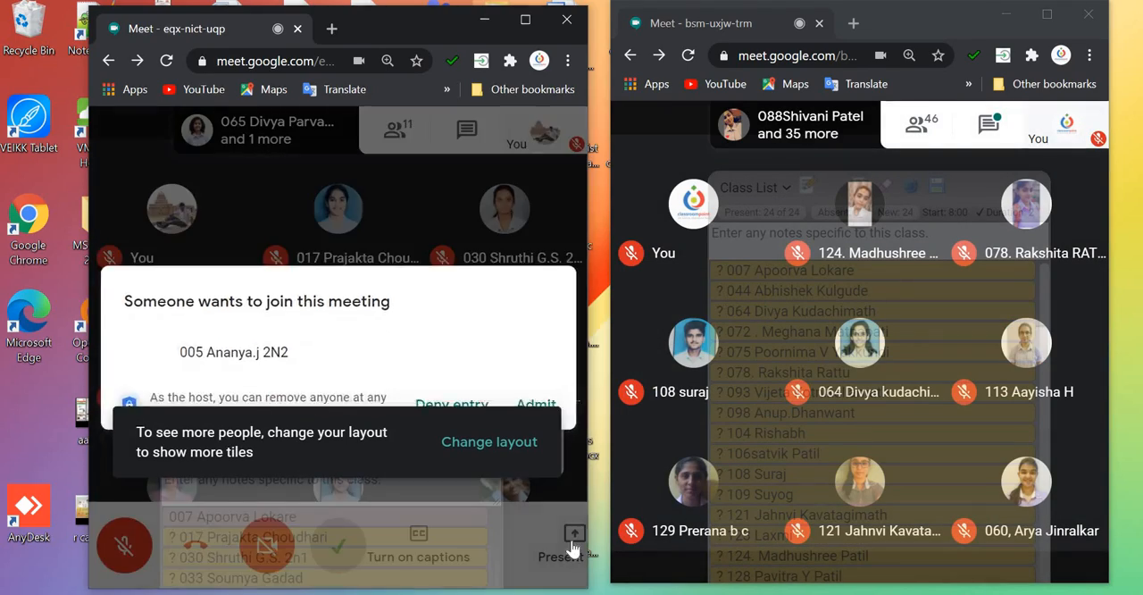
Step: Bring up the Present now choices in both Meet windows
{"action": "left_click", "coordinate": [571, 536]}
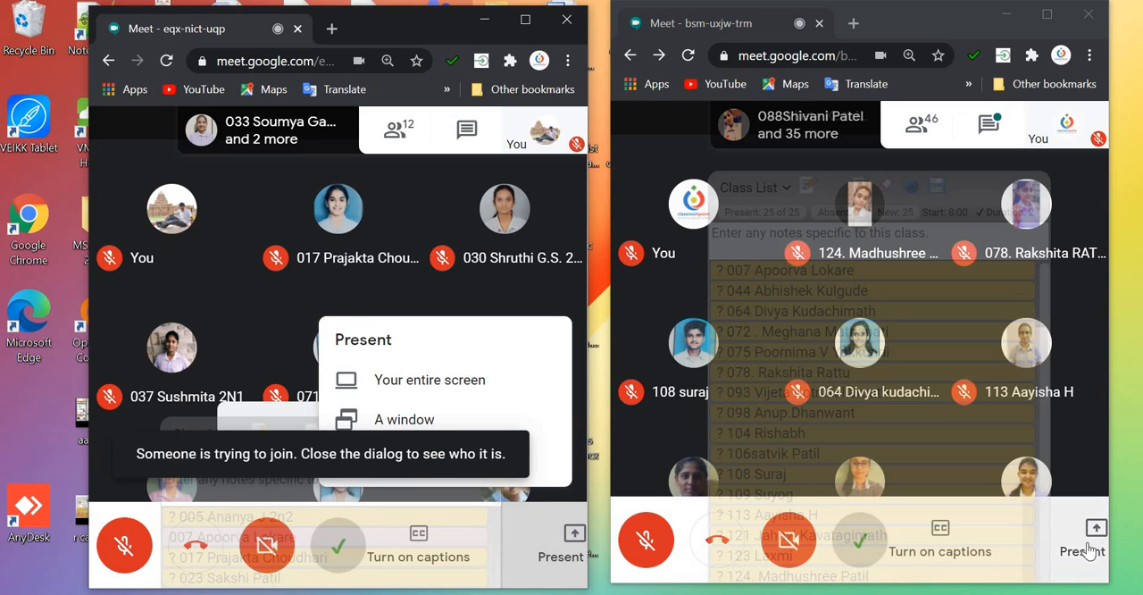
{"action": "left_click", "coordinate": [1093, 540]}
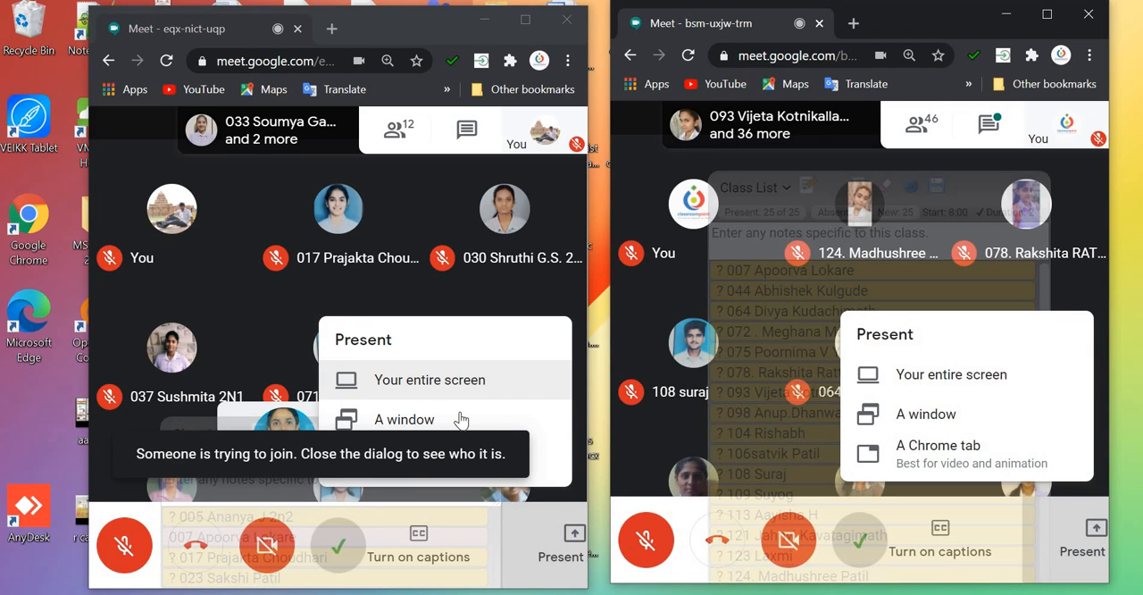